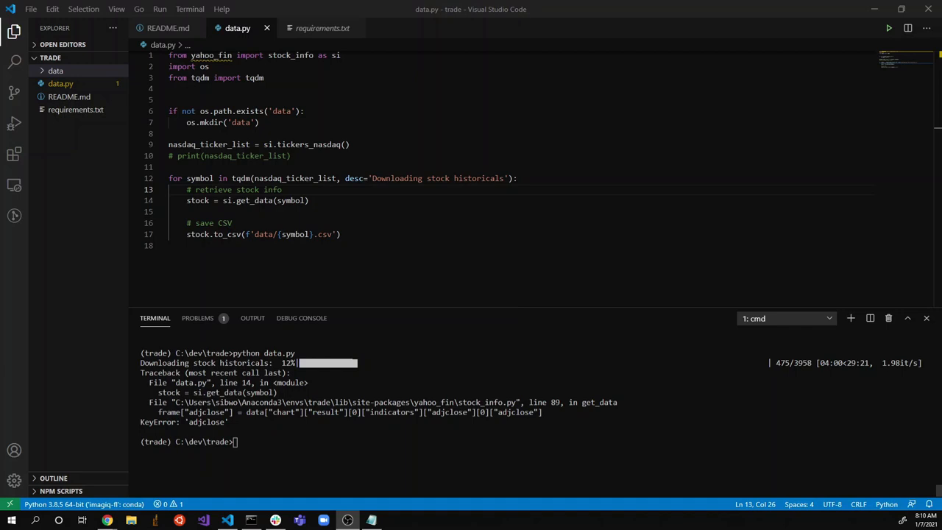
pyautogui.moveTo(509, 347)
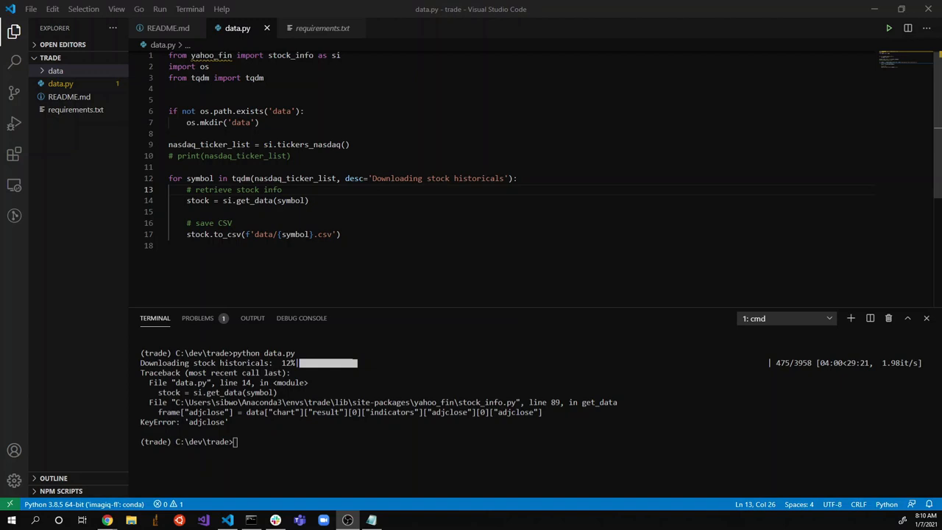
pyautogui.moveTo(423, 323)
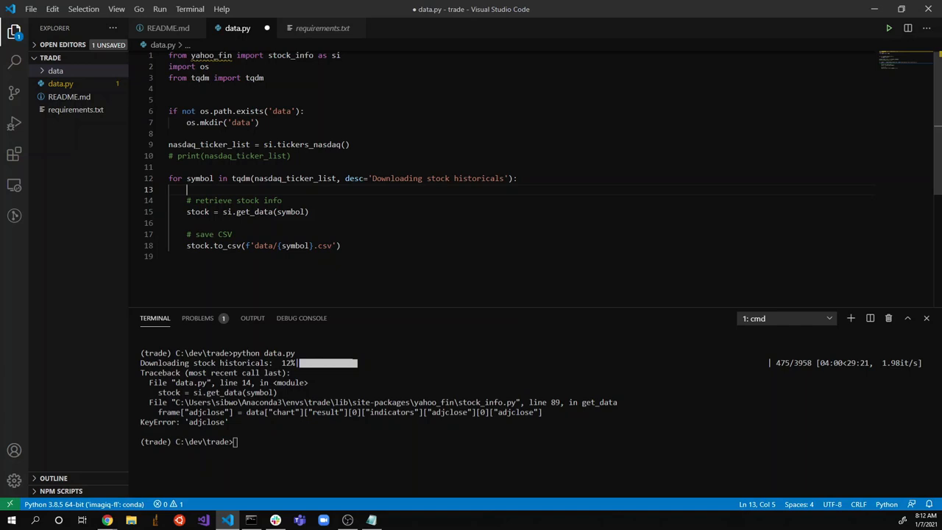
# Wrap the loop's retrieve-and-save lines 14–18 in try: and add an except: line below.
pyautogui.write('try:')
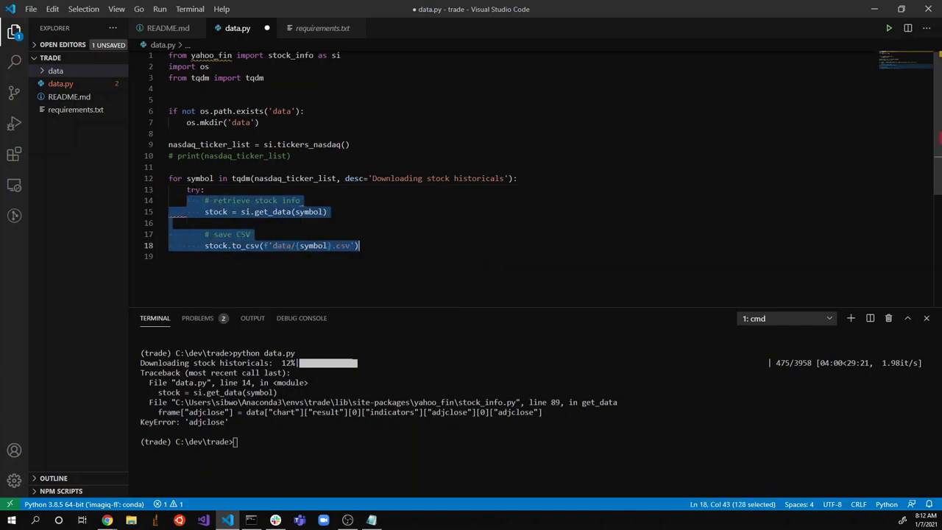
pyautogui.write('except:')
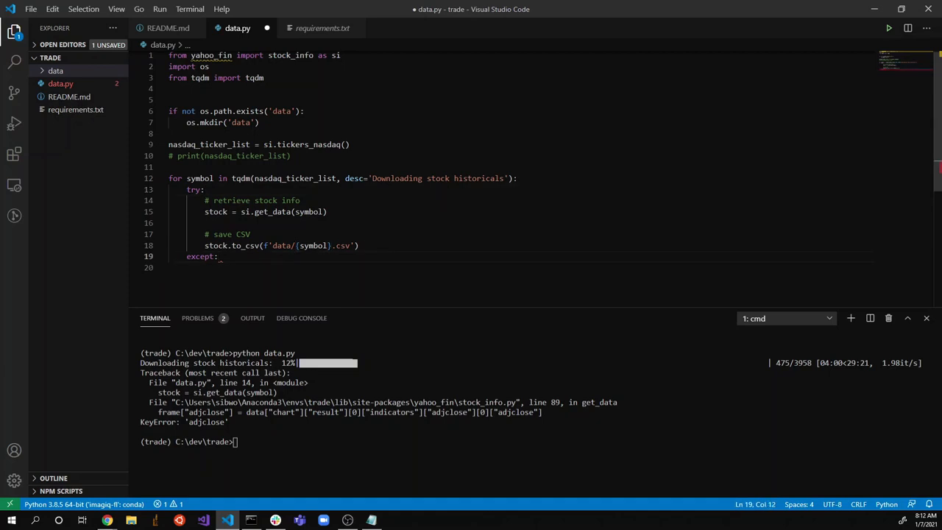
pyautogui.click(219, 256)
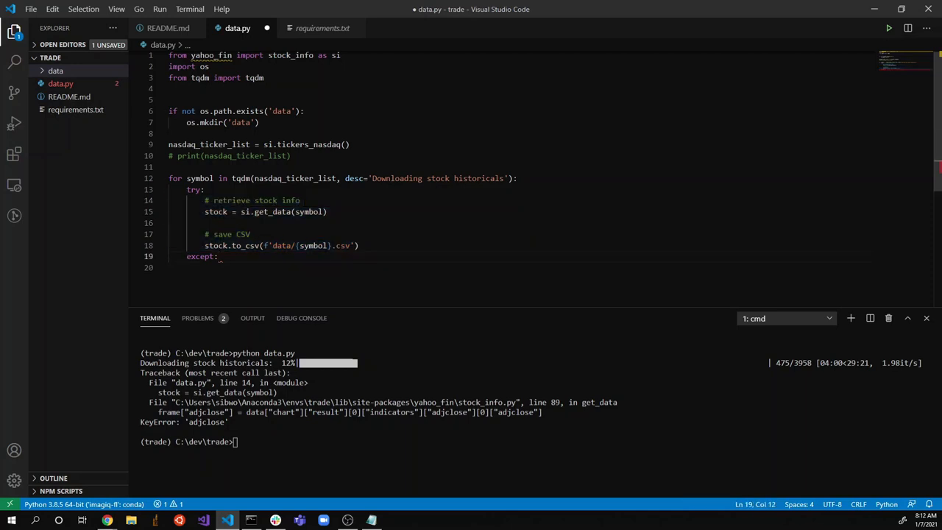
# Replace a '# error handling' comment under except with continue, and start a print() above it.
pyautogui.write('# error')
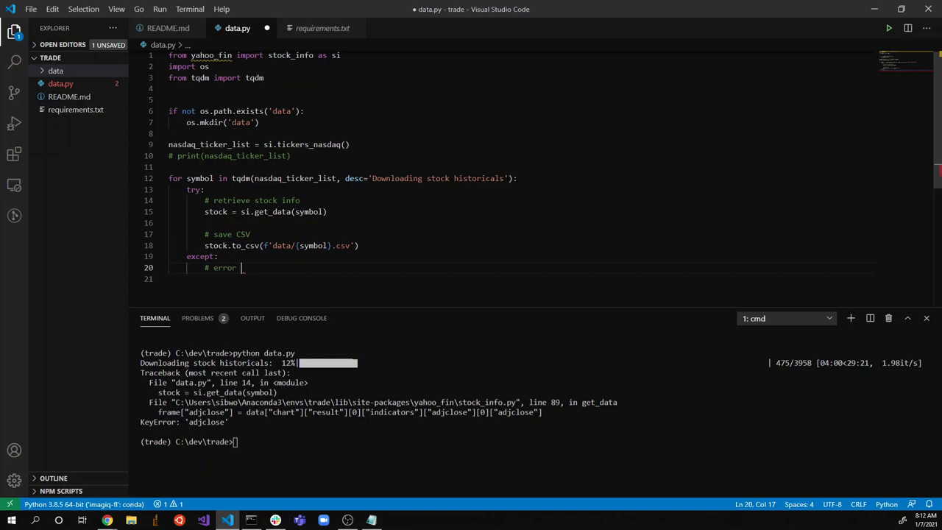
pyautogui.write('handlin')
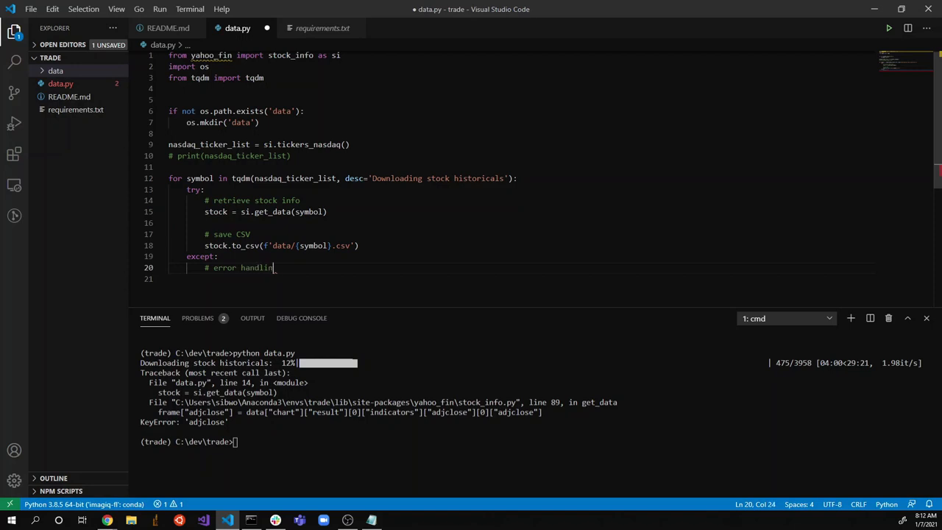
pyautogui.write('g')
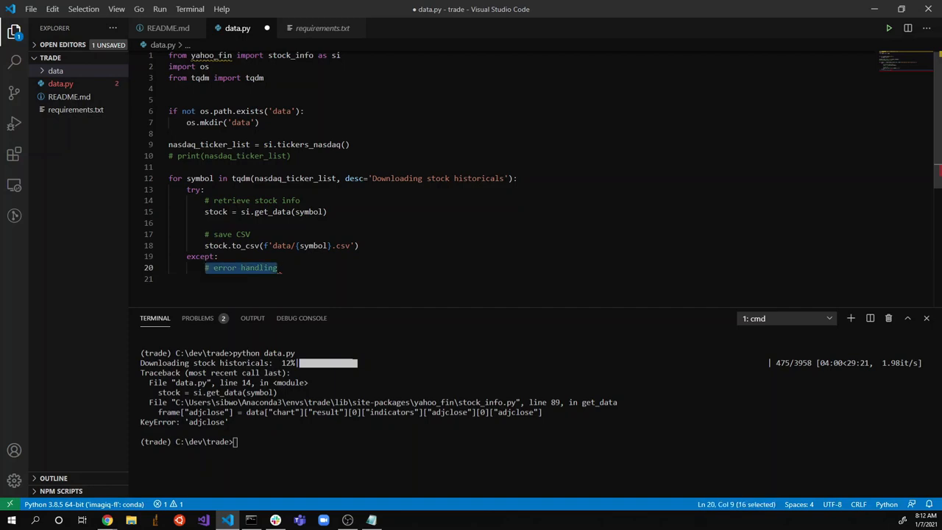
pyautogui.write('continue')
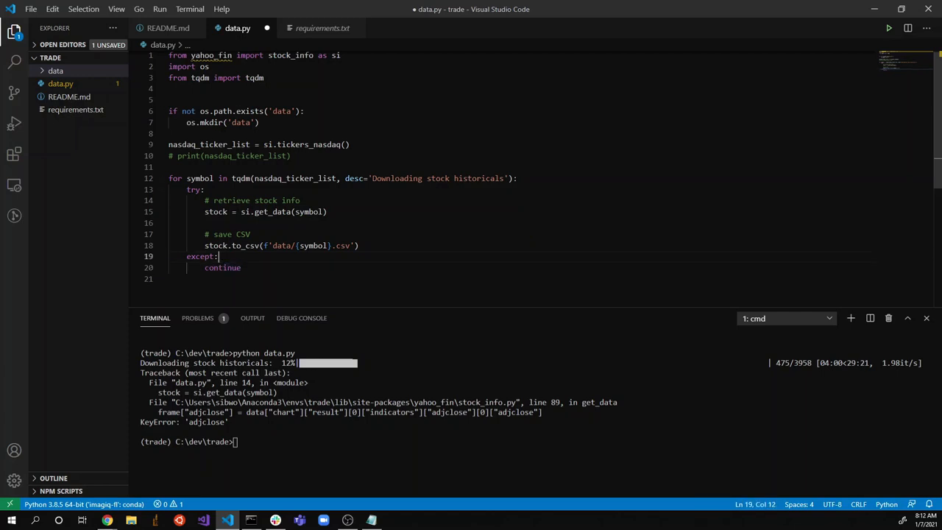
pyautogui.write('print(')
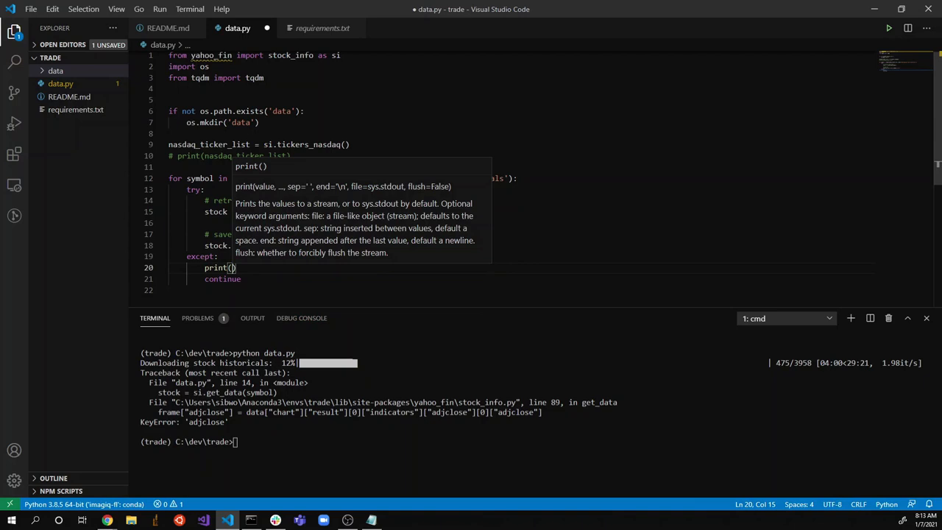
# Print 'There was an error downloading {symbol}. Continuing…' in except, then rerun python data.py.
pyautogui.write('f""')
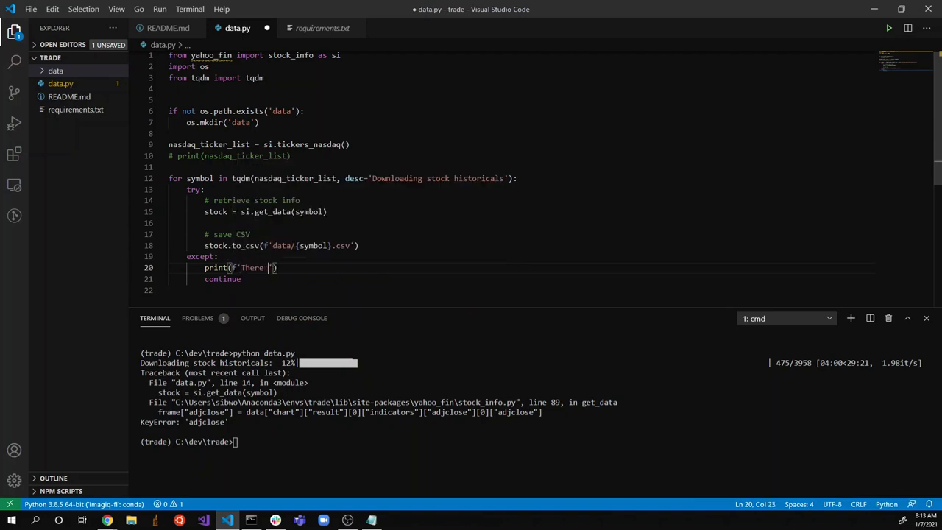
pyautogui.write('was an error')
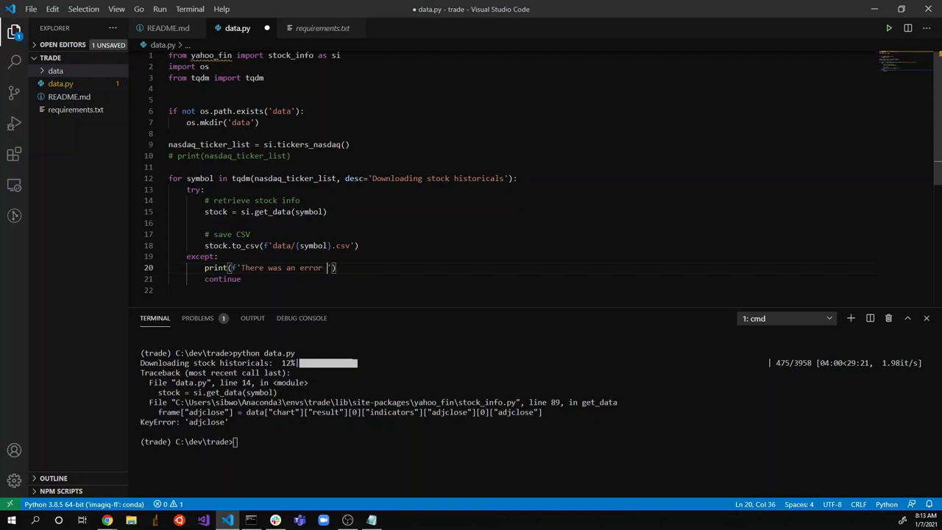
pyautogui.write('downloading {')
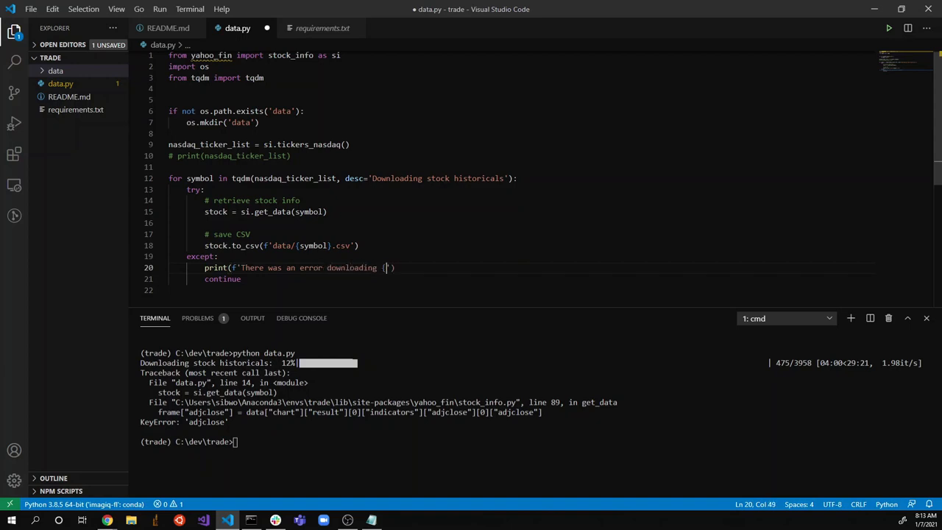
pyautogui.write('{symbol}')
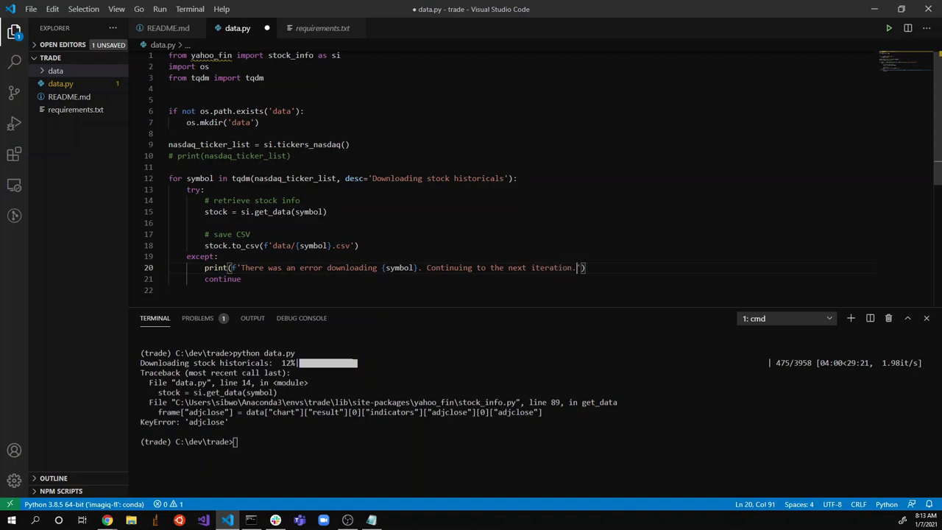
pyautogui.write("'")
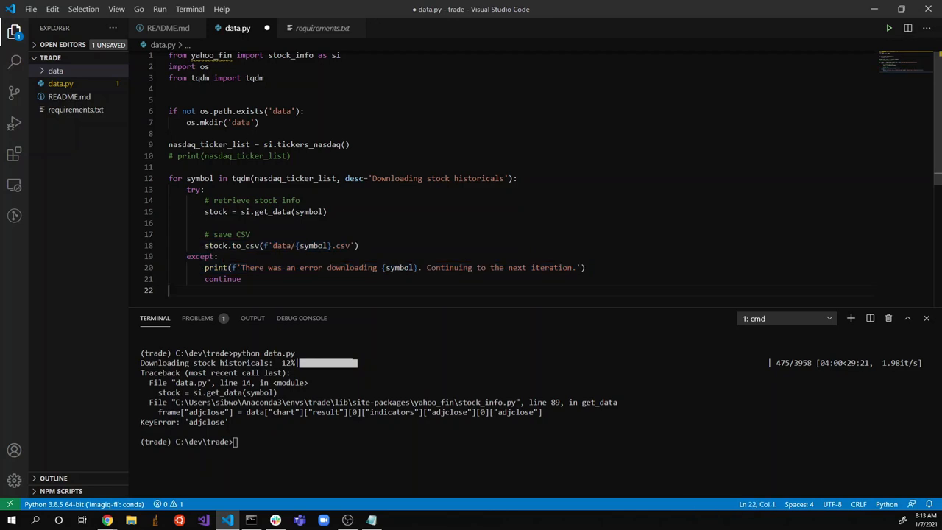
pyautogui.write('python data.py')
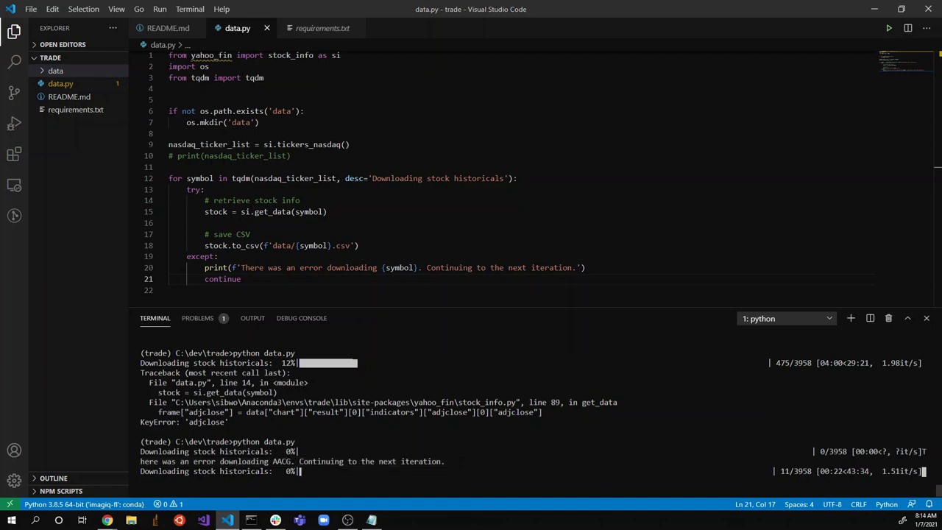
pyautogui.moveTo(366, 306)
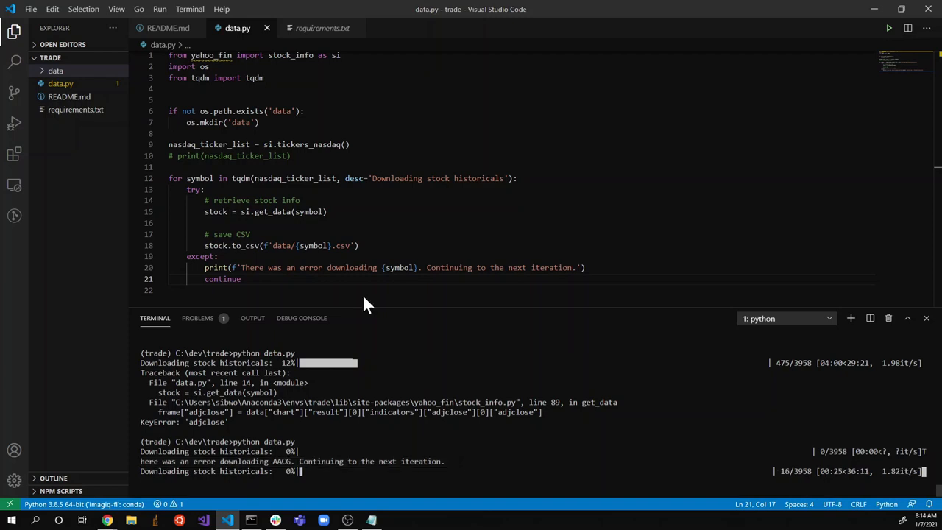